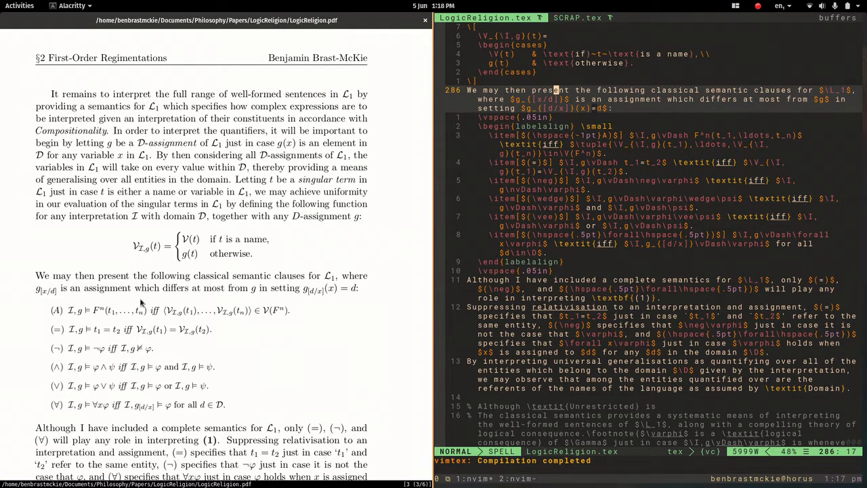
pyautogui.moveTo(102, 351)
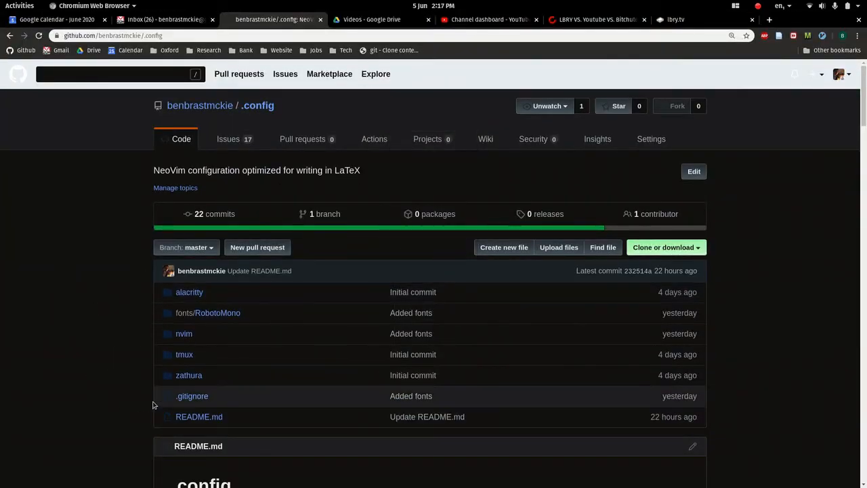
pyautogui.scroll(-3)
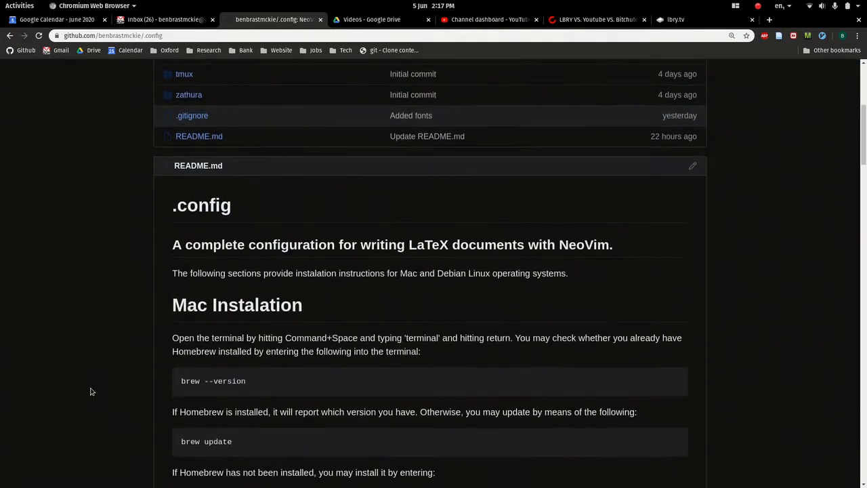
pyautogui.scroll(-3)
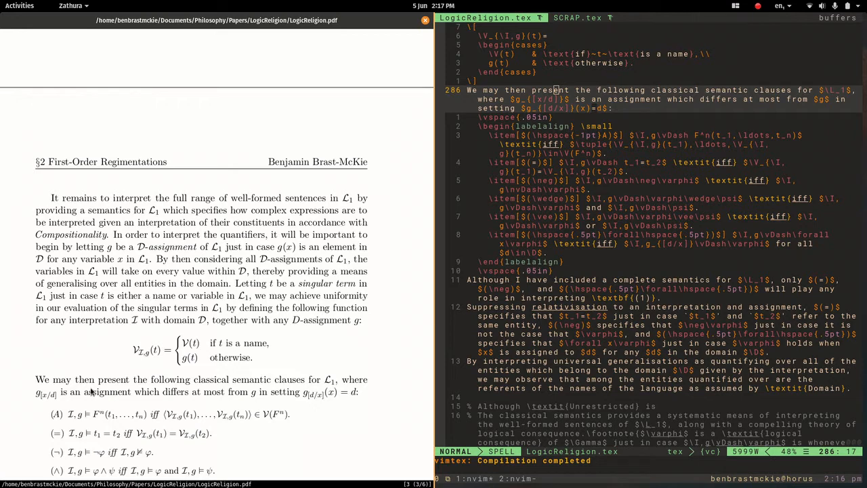
pyautogui.moveTo(575, 244)
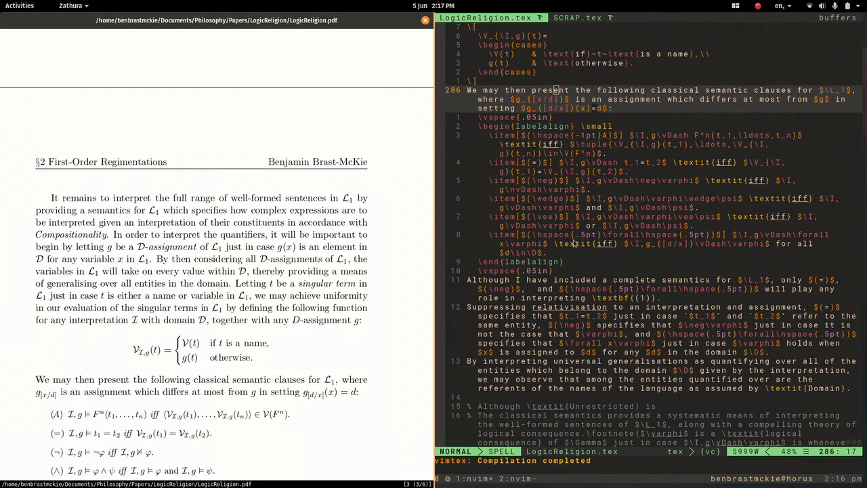